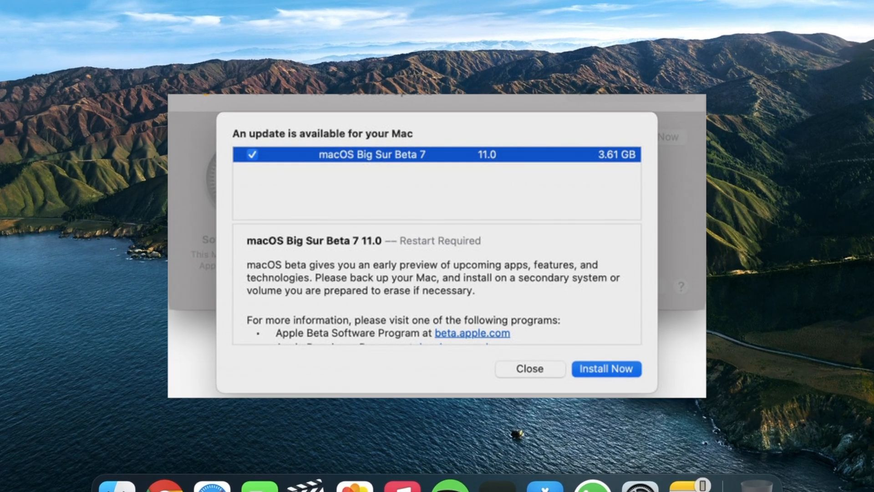
# Dismiss the Beta 7 update prompt and check About This Mac shows version 11.0 Beta (20A5374g).
pyautogui.click(528, 369)
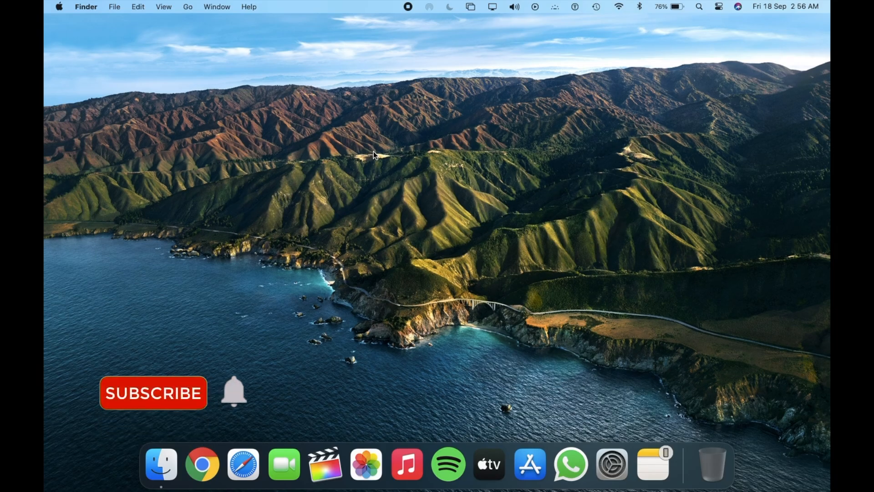
pyautogui.click(58, 6)
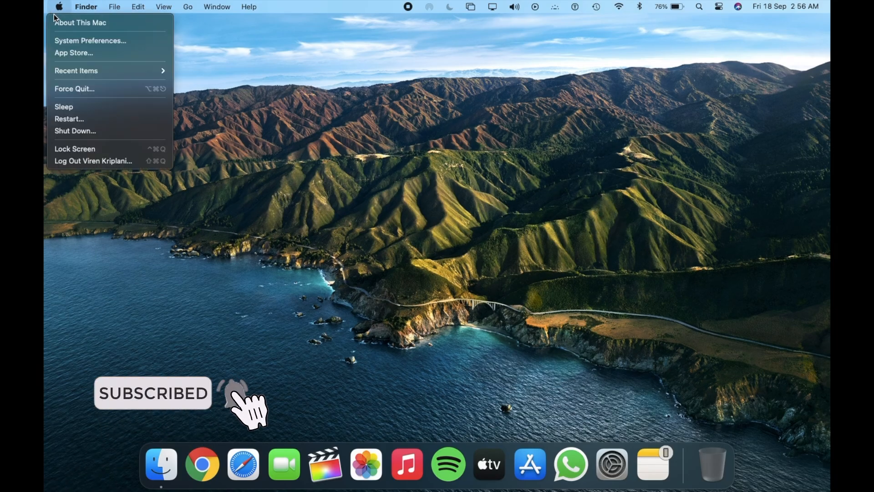
pyautogui.click(81, 22)
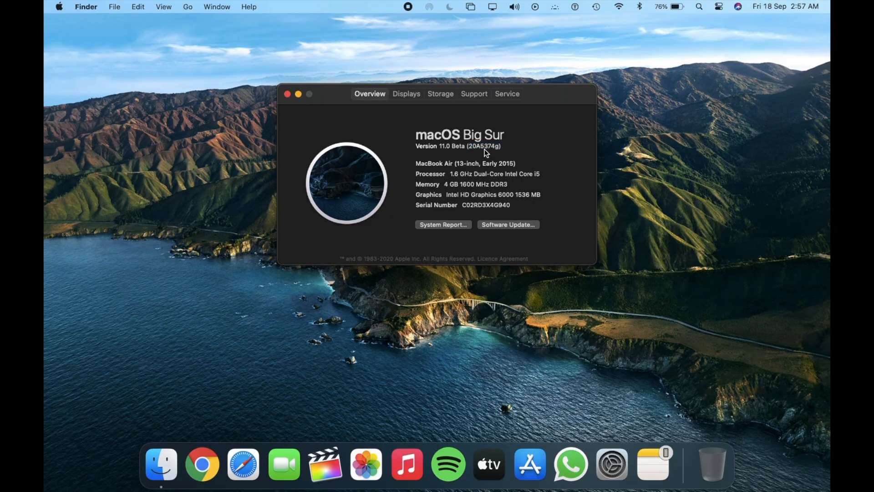
pyautogui.moveTo(290, 98)
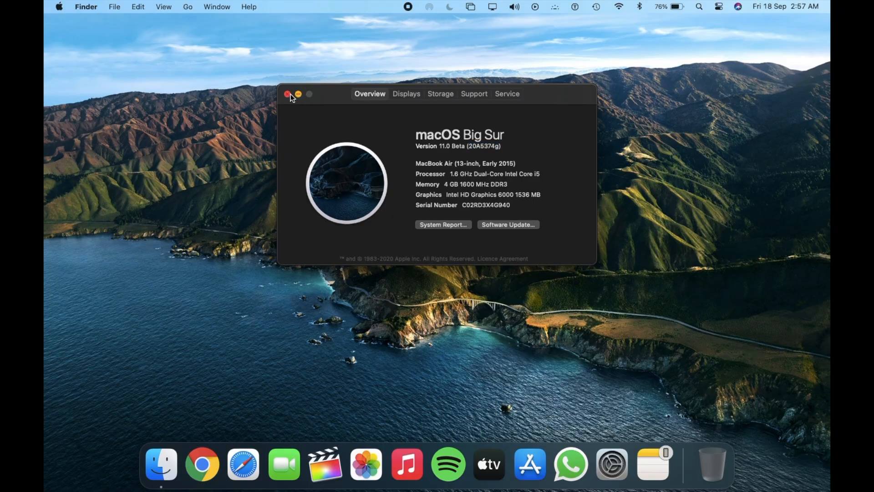
pyautogui.click(288, 94)
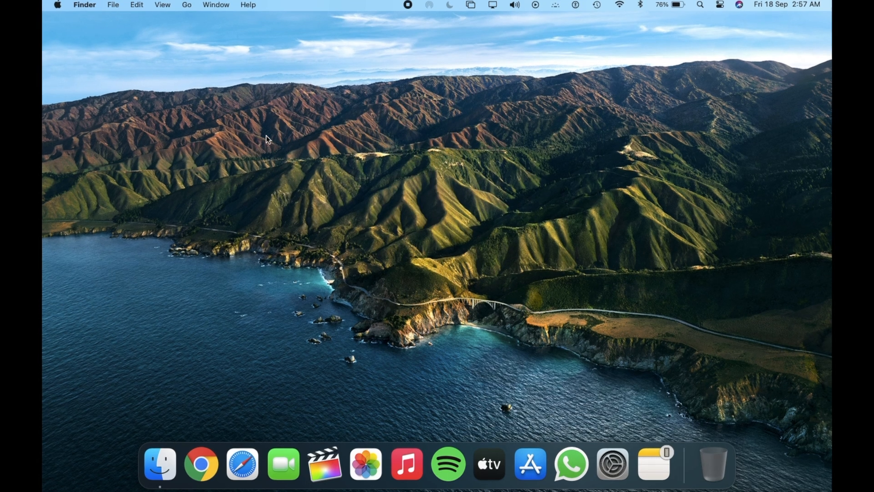
pyautogui.moveTo(200, 448)
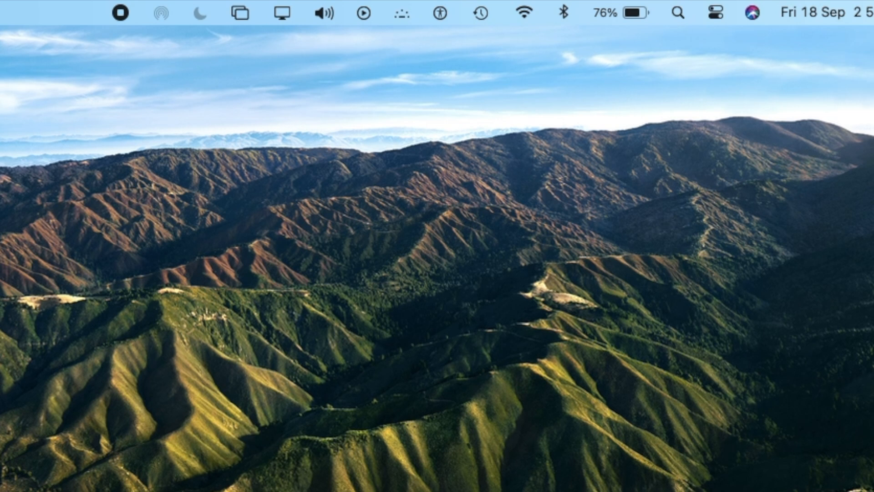
pyautogui.moveTo(443, 16)
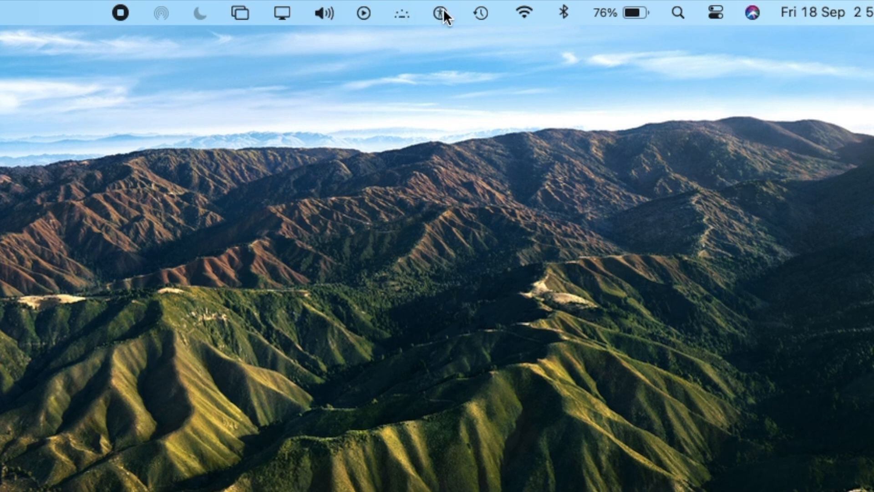
pyautogui.moveTo(555, 18)
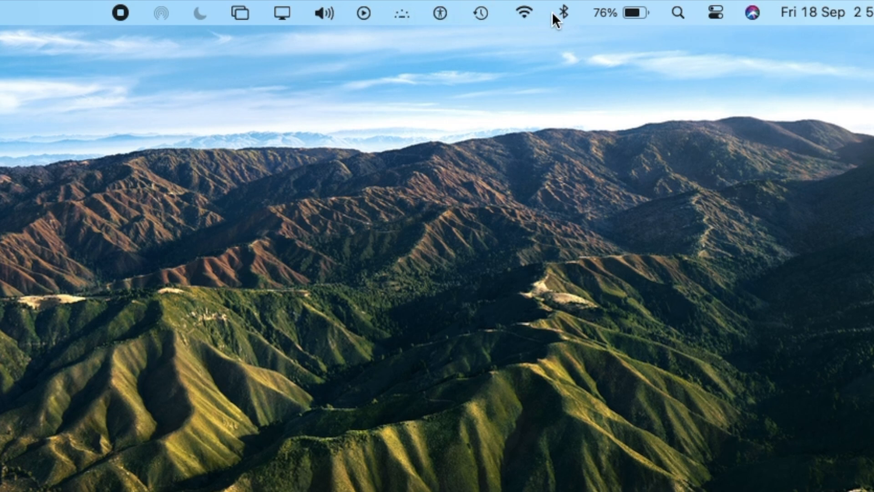
pyautogui.moveTo(511, 22)
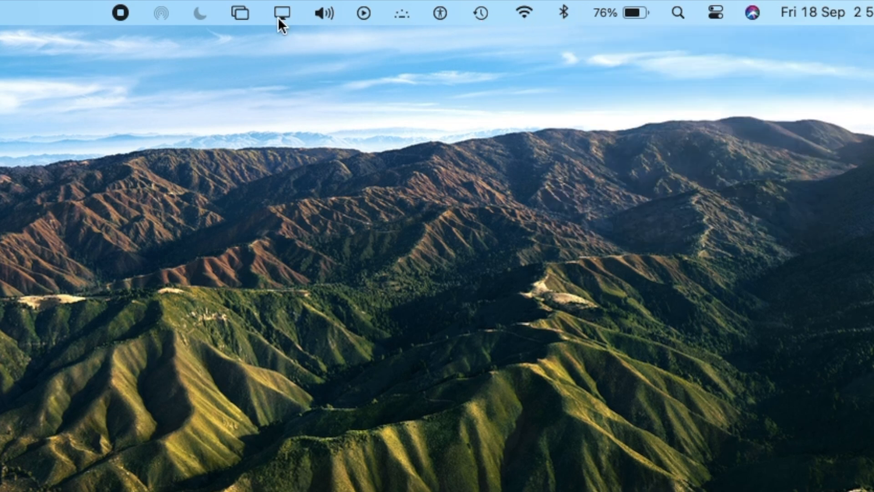
pyautogui.moveTo(329, 14)
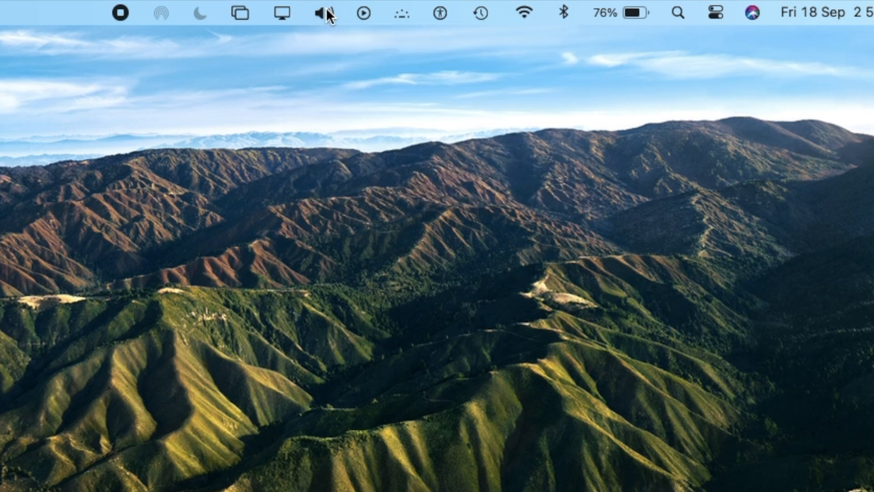
pyautogui.moveTo(181, 21)
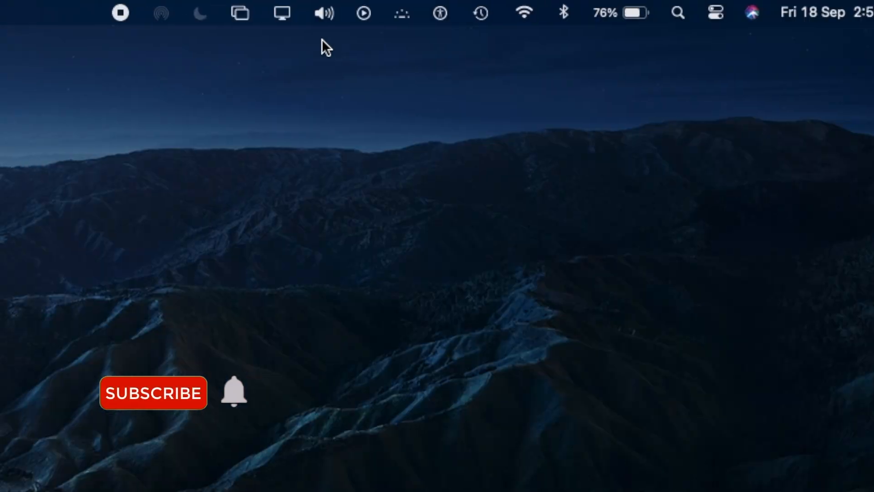
pyautogui.click(153, 394)
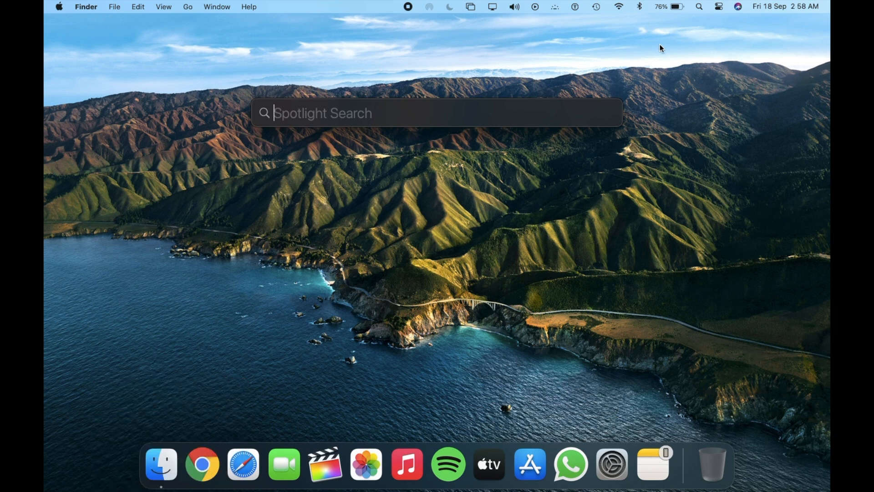
pyautogui.moveTo(365, 110)
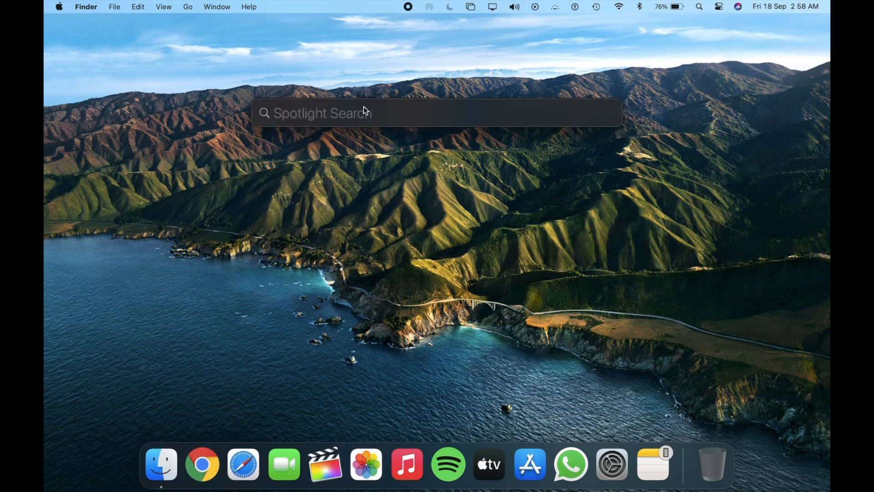
# Search Spotlight for 'safari.app', then cancel the search.
pyautogui.write('safari.app')
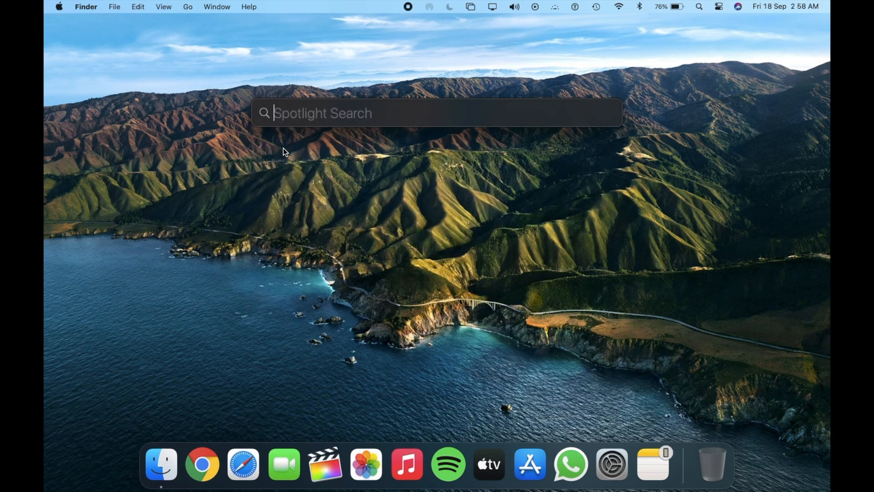
pyautogui.press('Escape')
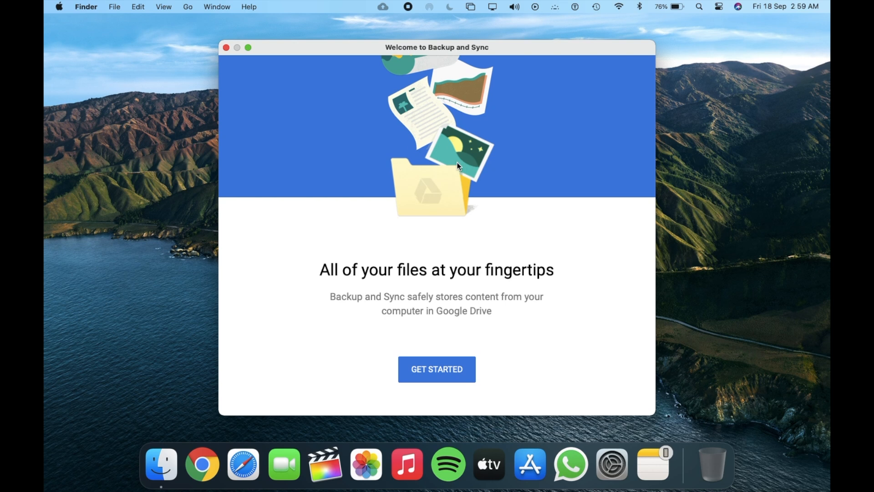
pyautogui.moveTo(249, 78)
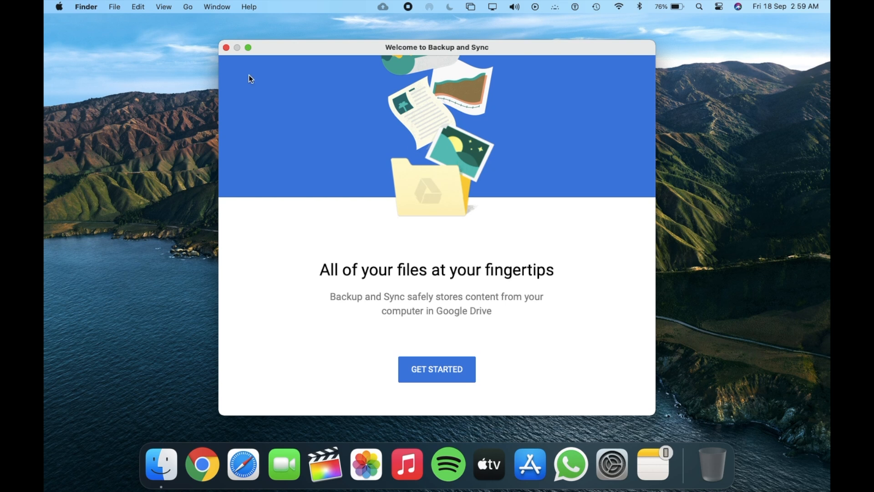
pyautogui.moveTo(227, 47)
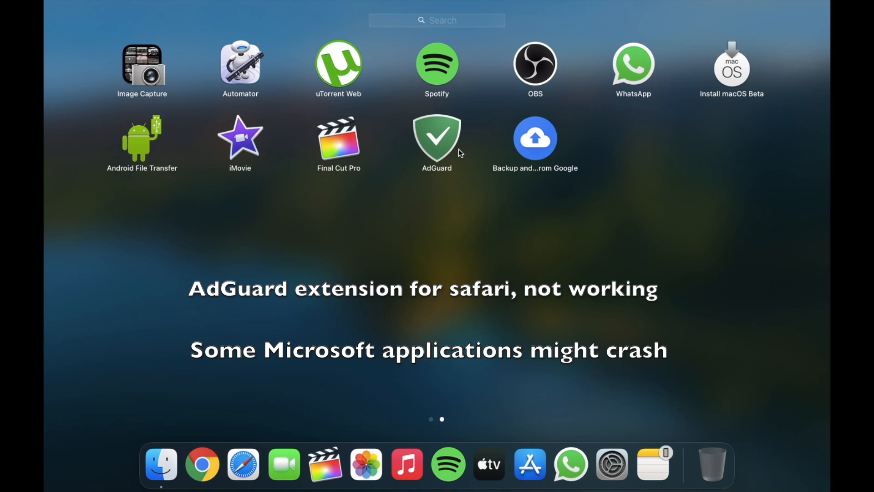
pyautogui.moveTo(430, 182)
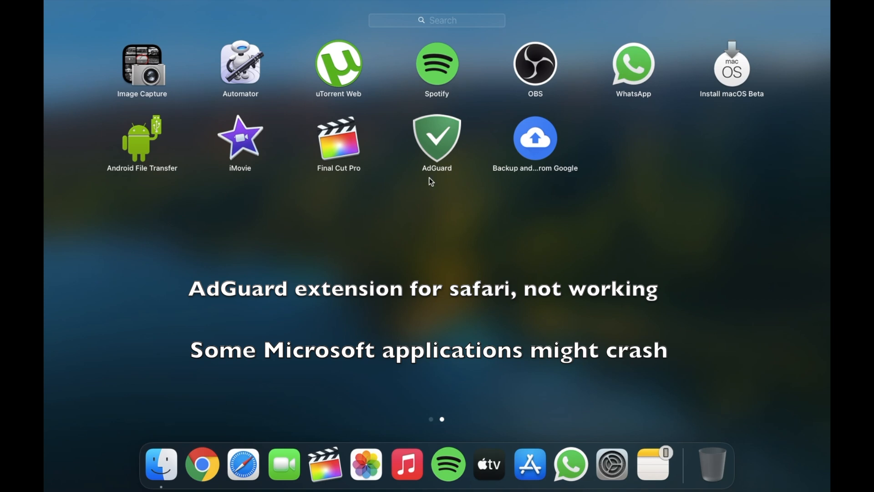
pyautogui.moveTo(423, 158)
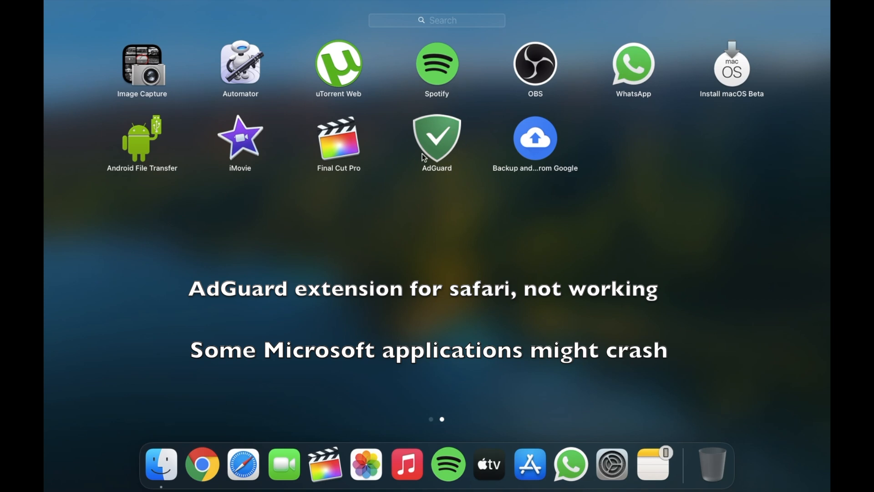
pyautogui.moveTo(450, 152)
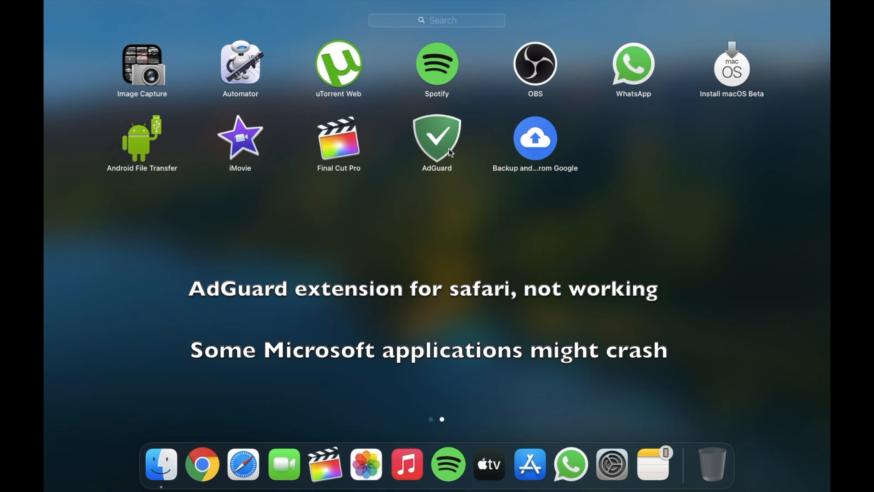
pyautogui.moveTo(464, 186)
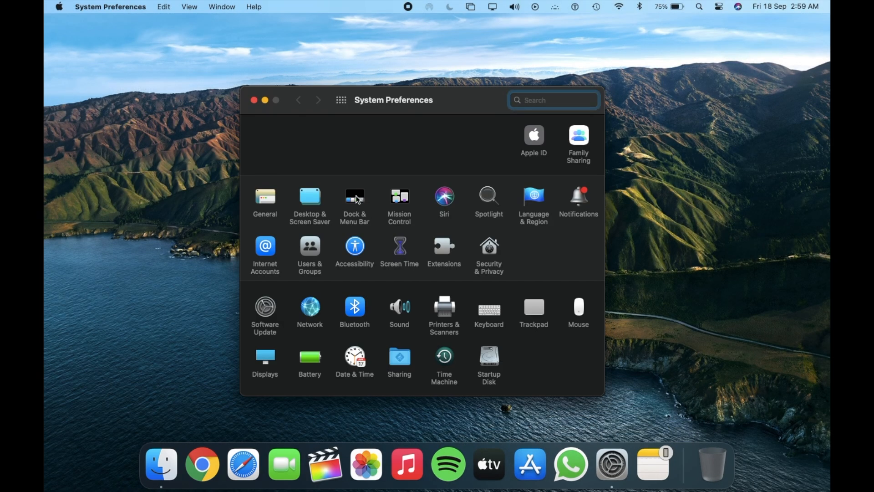
# View the Clock options under Dock & Menu Bar in System Preferences, then close the window.
pyautogui.click(354, 200)
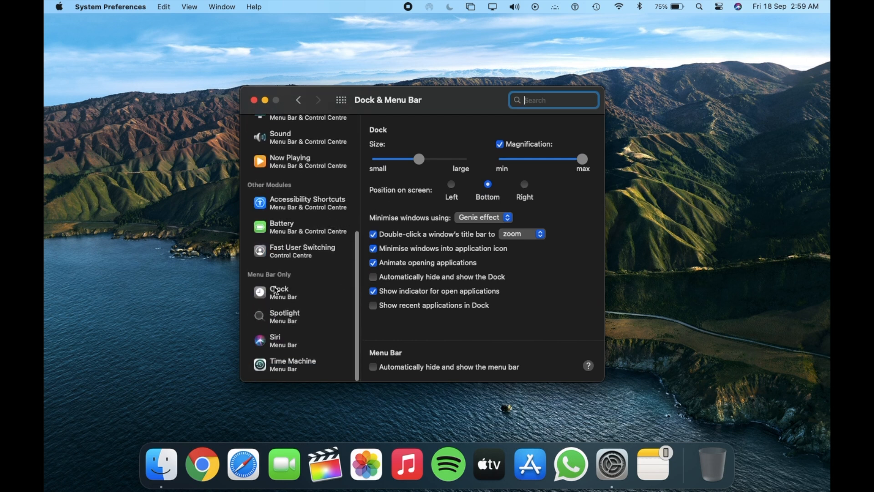
pyautogui.click(279, 291)
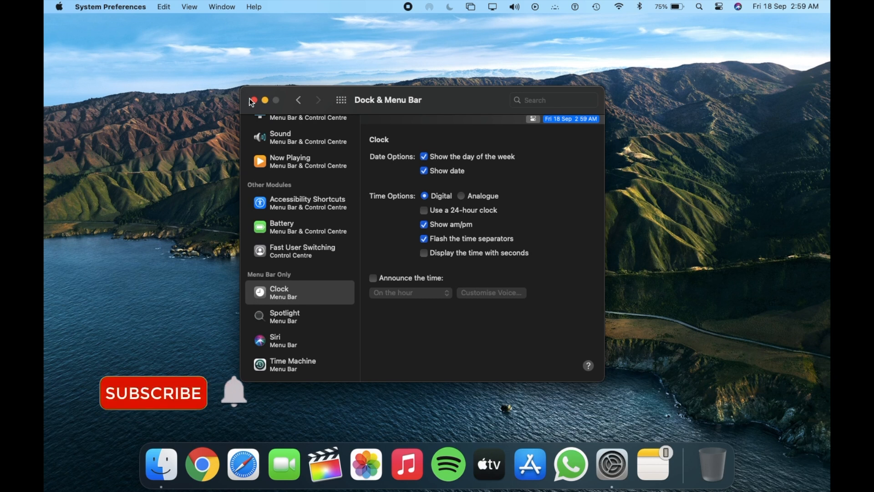
pyautogui.click(252, 101)
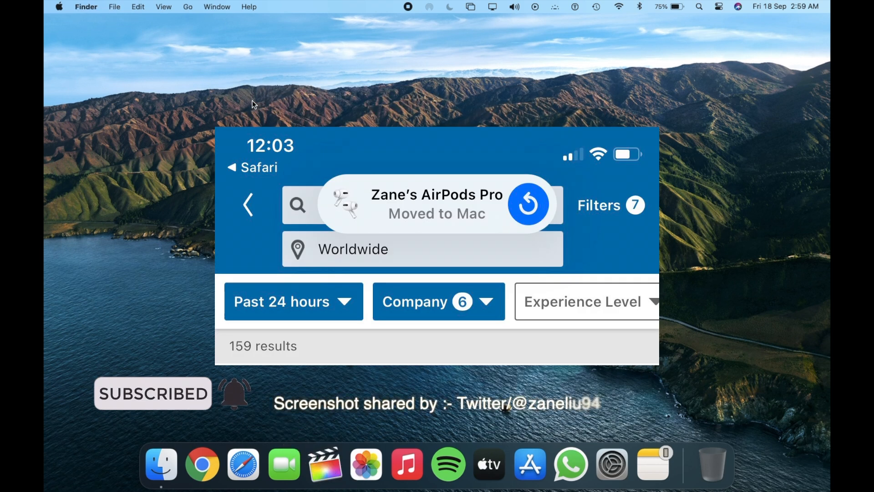
pyautogui.click(513, 7)
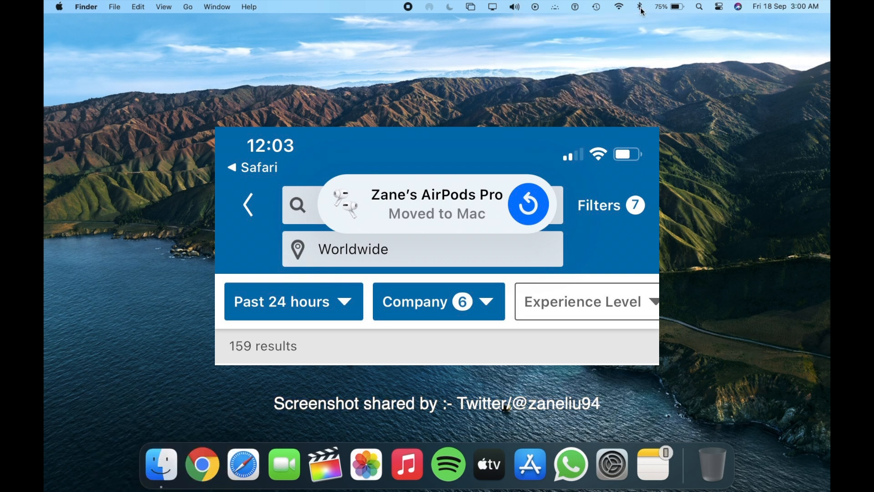
pyautogui.click(639, 7)
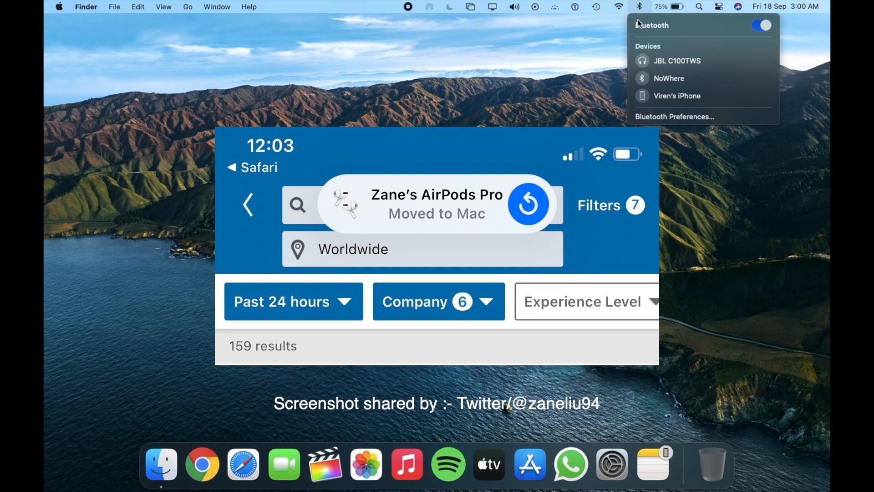
pyautogui.moveTo(639, 48)
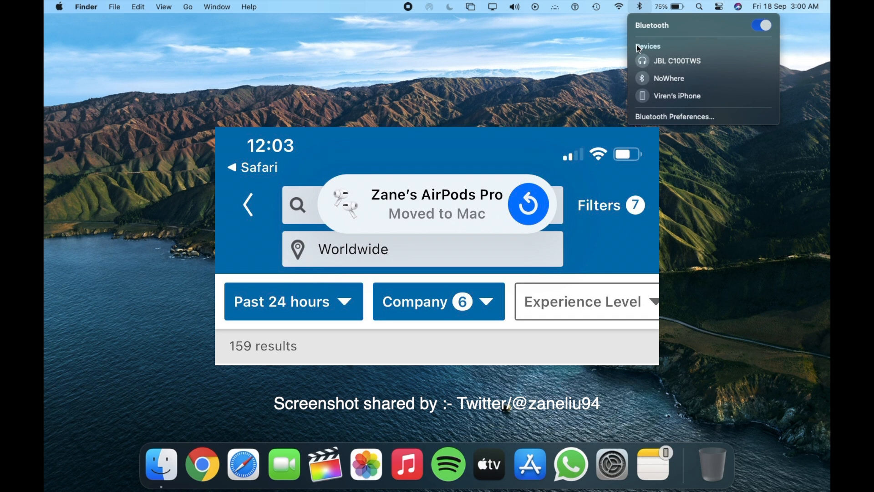
pyautogui.moveTo(639, 12)
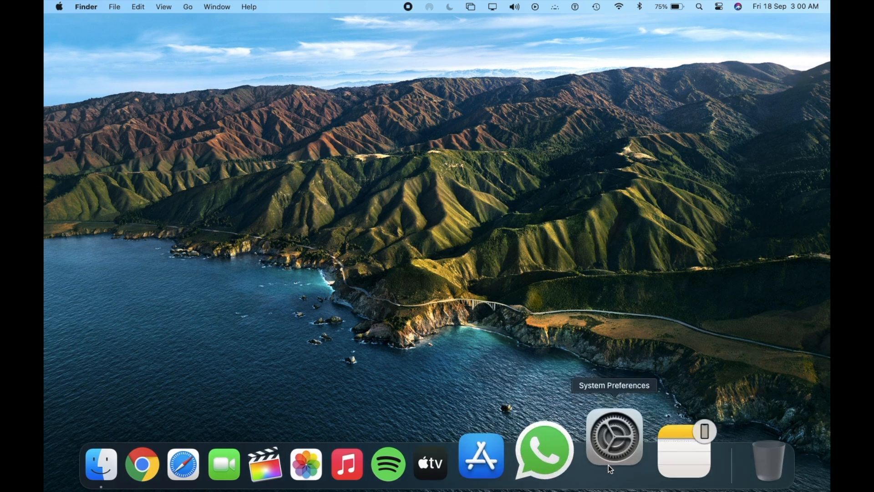
pyautogui.click(612, 437)
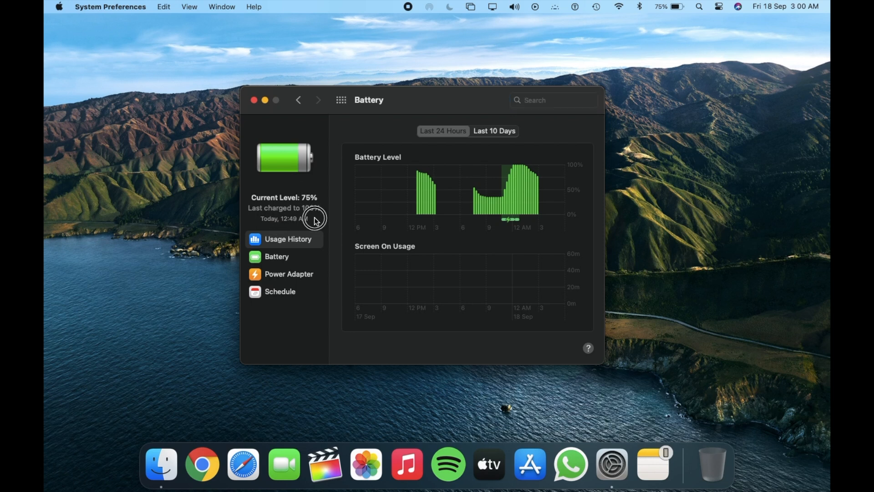
pyautogui.moveTo(252, 101)
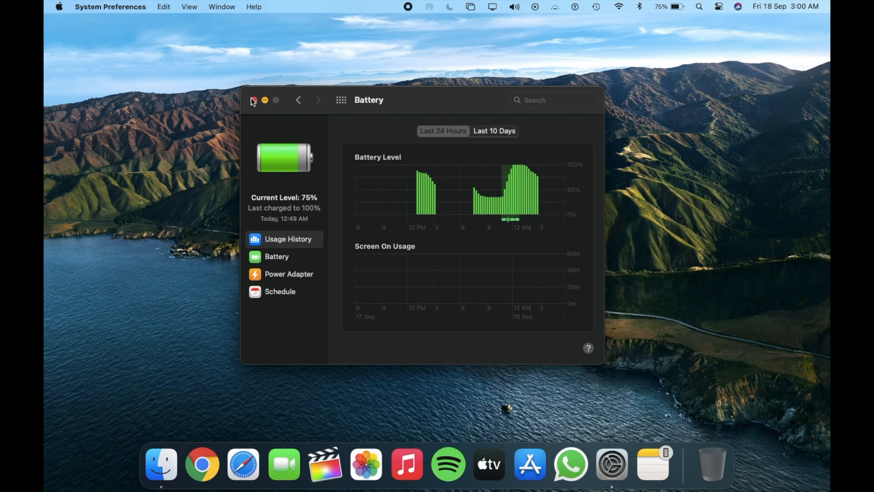
pyautogui.click(253, 101)
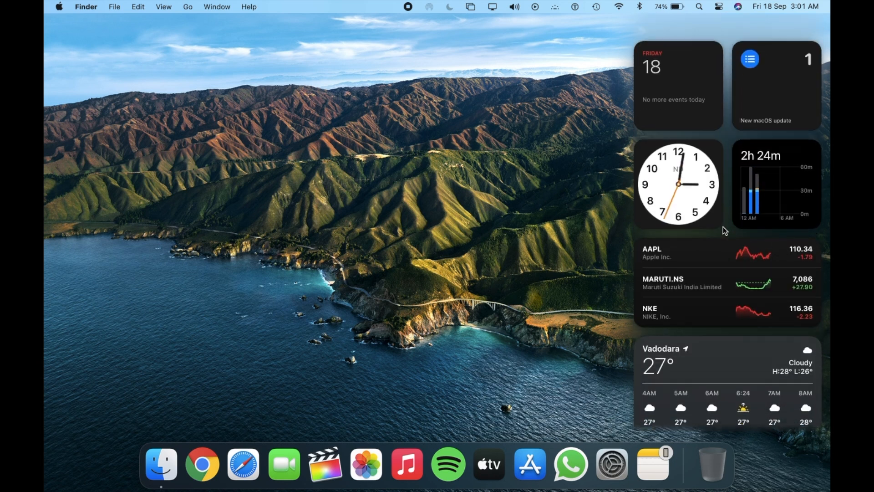
# Scroll the Notification Centre widgets past the weather forecast and call up Siri from the menu bar.
pyautogui.scroll(-3)
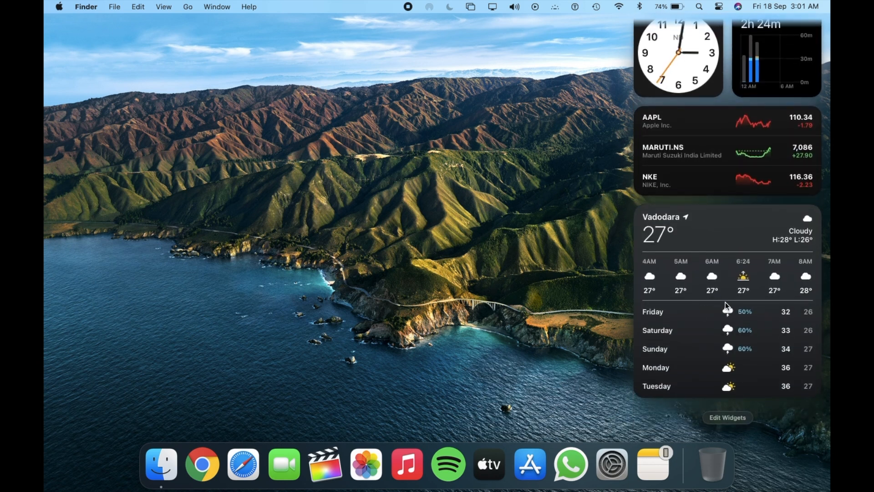
pyautogui.moveTo(704, 273)
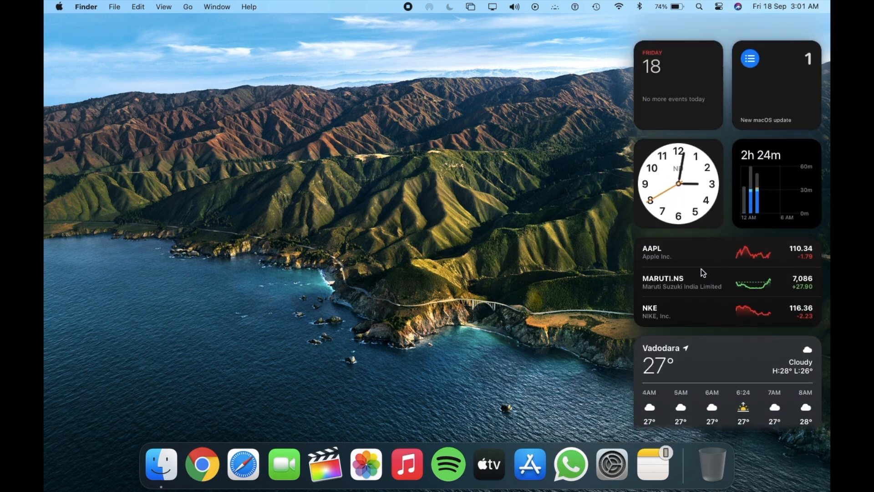
pyautogui.click(736, 6)
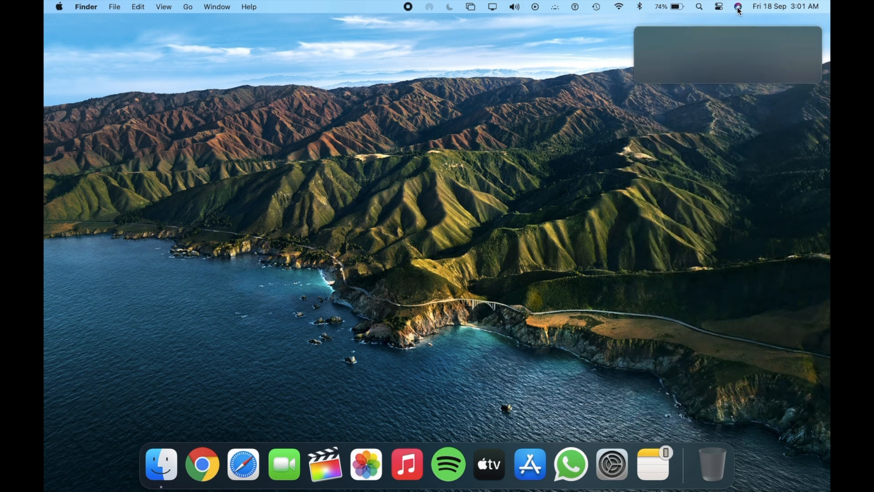
# Browse Siri's 'Some things you can ask me' suggestions such as Finder, FaceTime, Calendar and Photos.
pyautogui.click(737, 6)
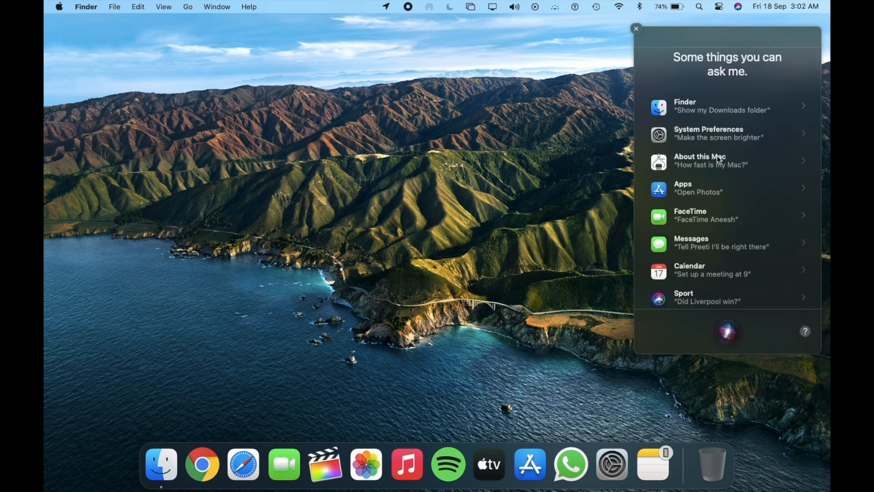
pyautogui.scroll(-3)
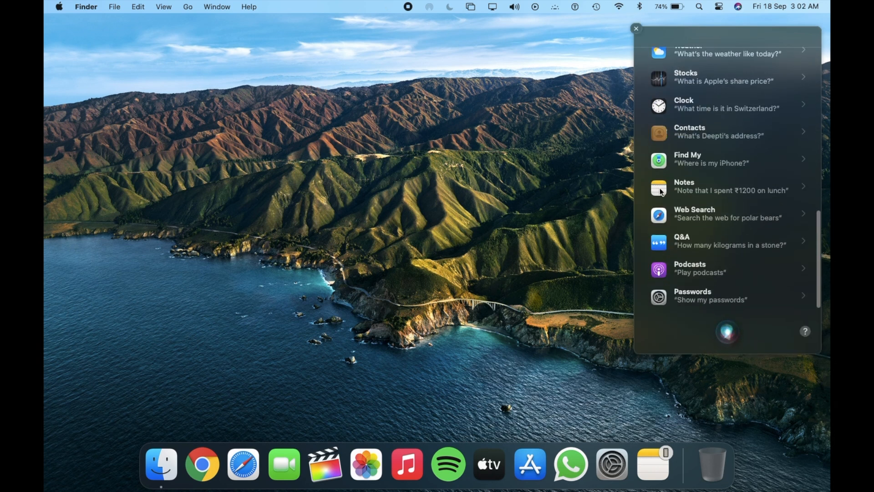
pyautogui.scroll(3)
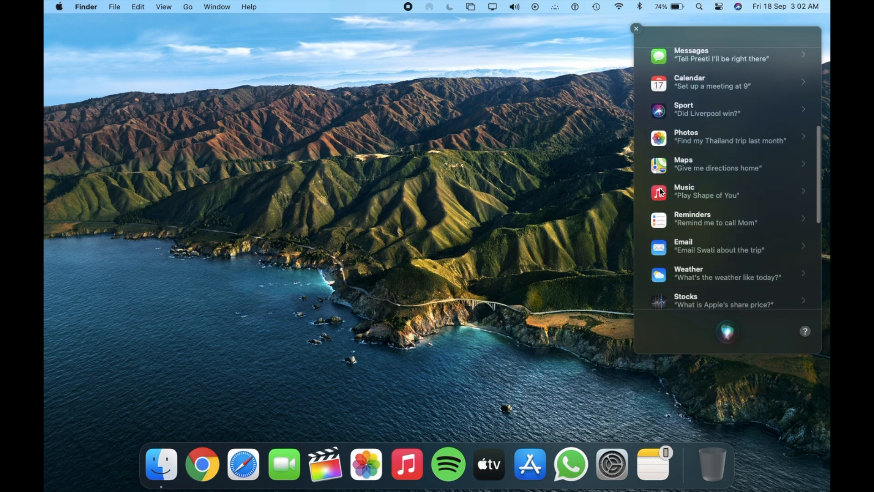
pyautogui.scroll(3)
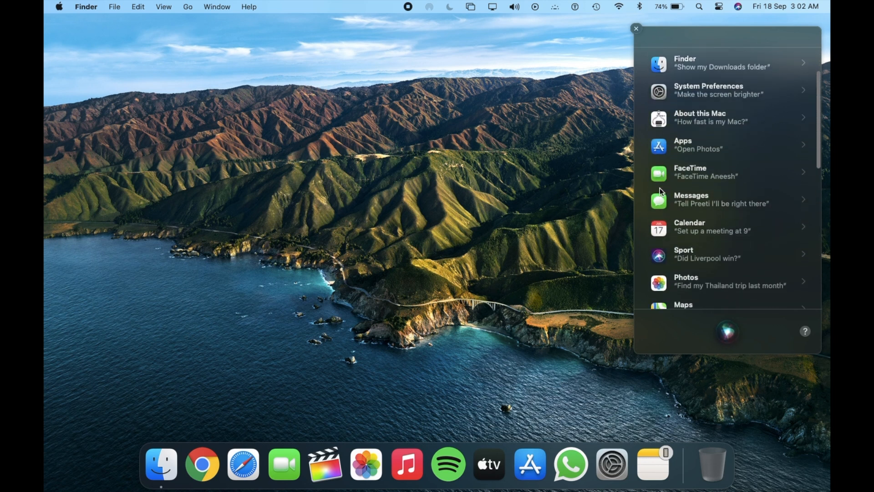
pyautogui.scroll(-3)
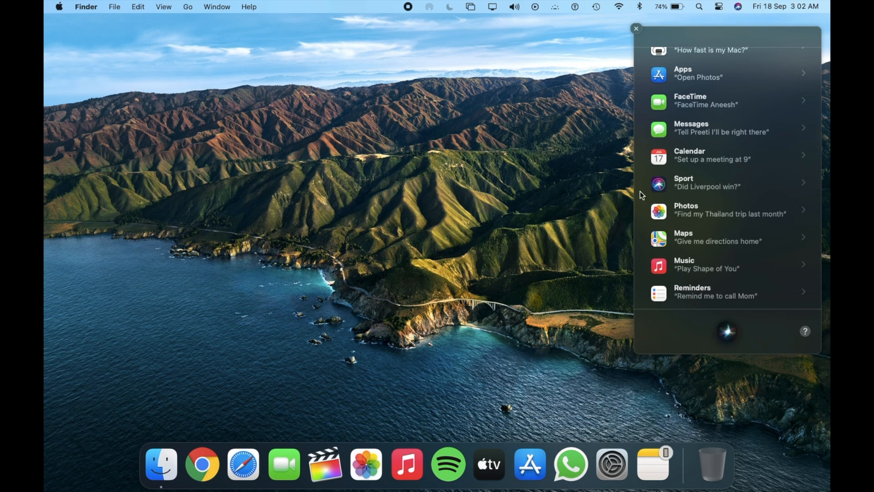
pyautogui.moveTo(627, 34)
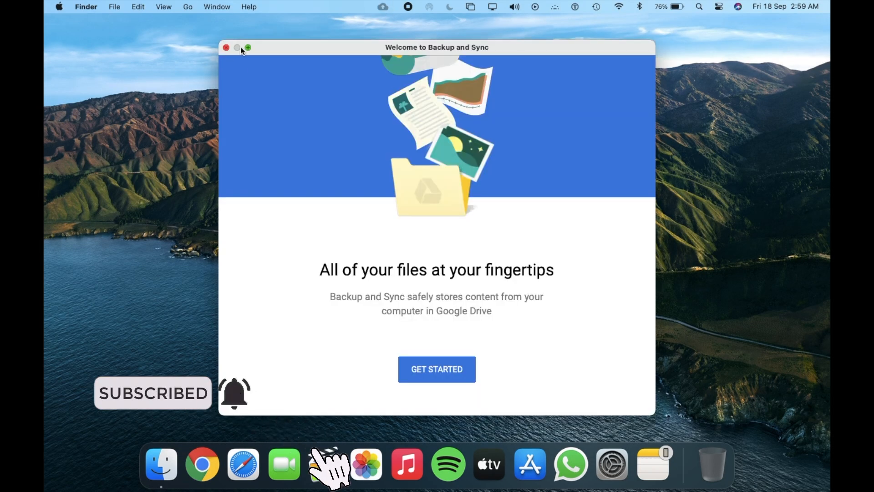
# Close the Backup and Sync welcome window and revisit the Notification Centre widgets.
pyautogui.click(225, 47)
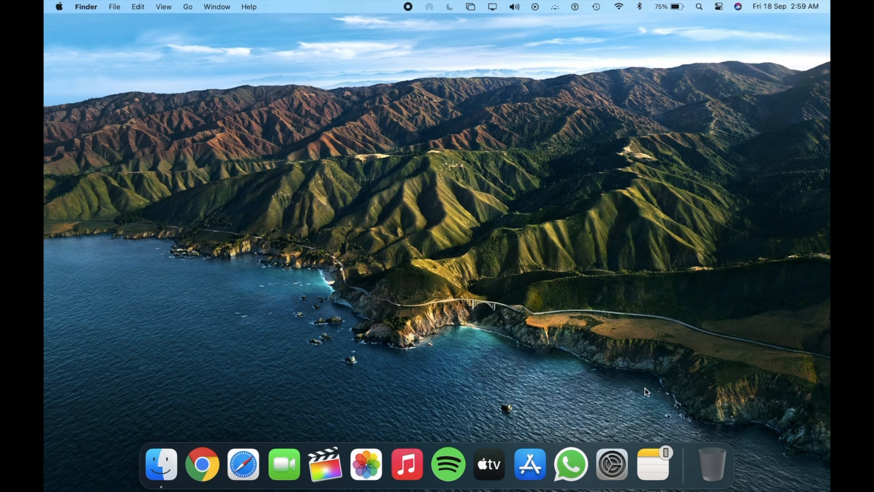
pyautogui.click(513, 6)
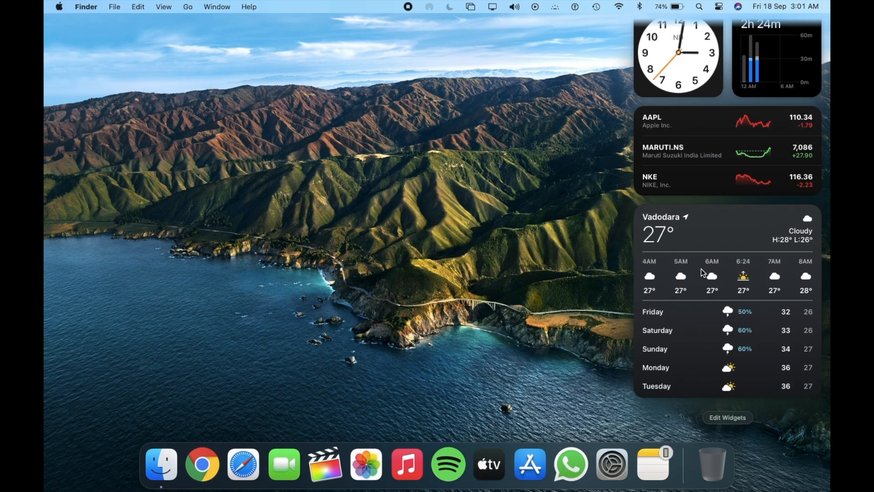
pyautogui.click(718, 7)
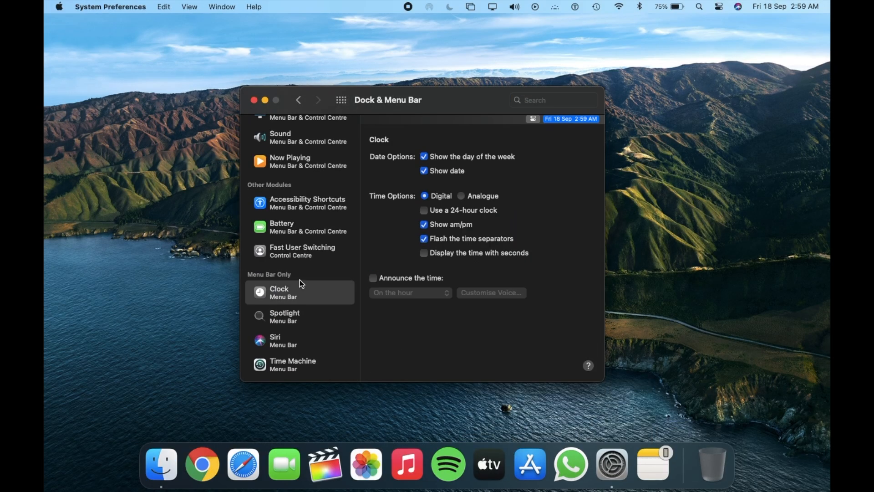
# Reopen the Bluetooth device list and sign out of the Backup and Sync account.
pyautogui.click(639, 6)
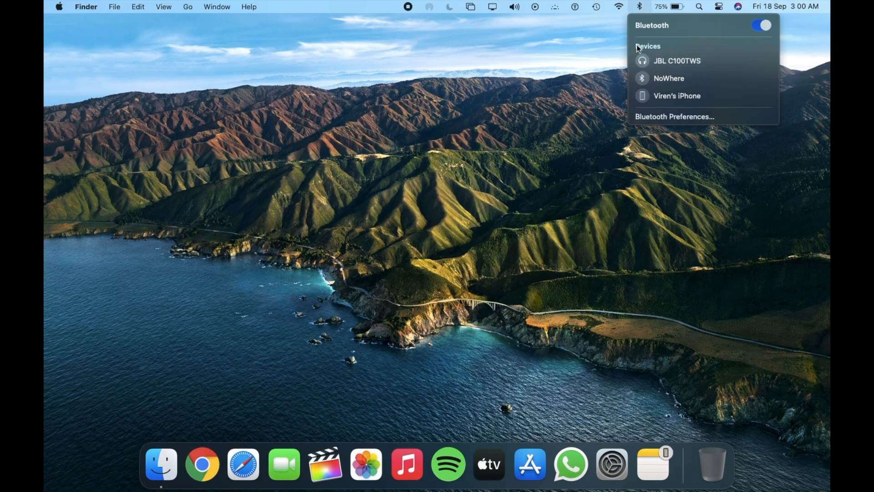
pyautogui.click(282, 152)
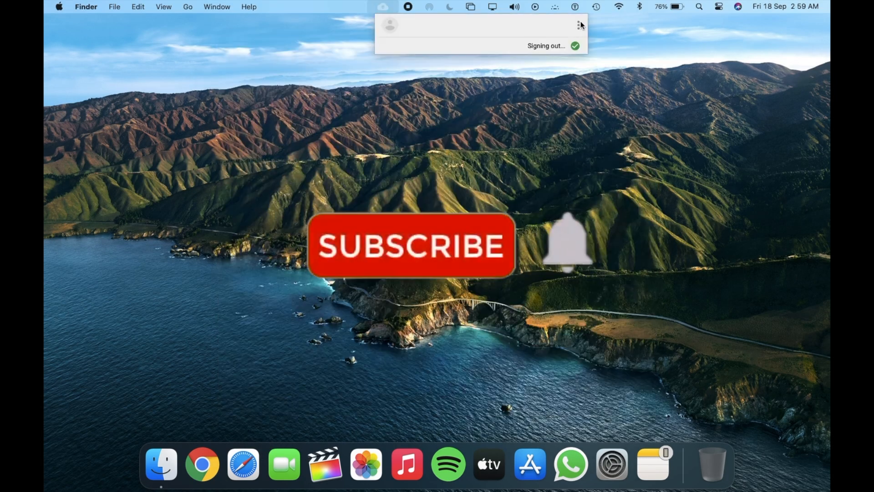
pyautogui.click(612, 463)
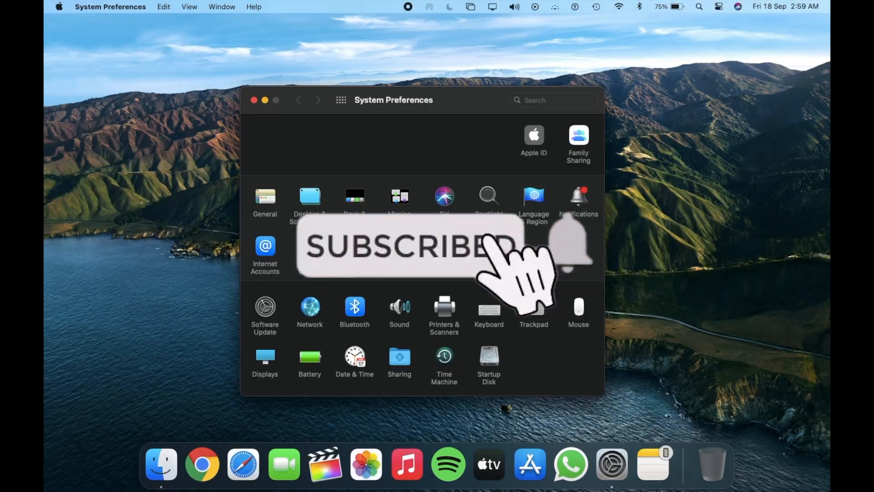
pyautogui.click(639, 6)
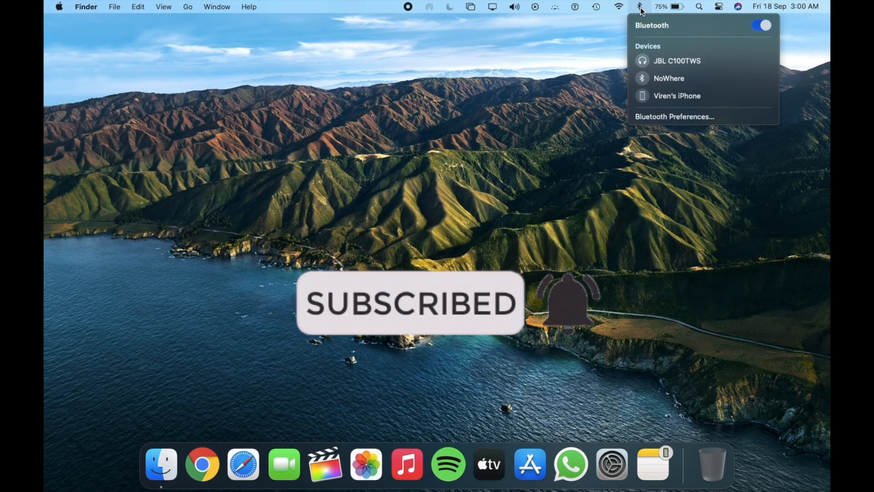